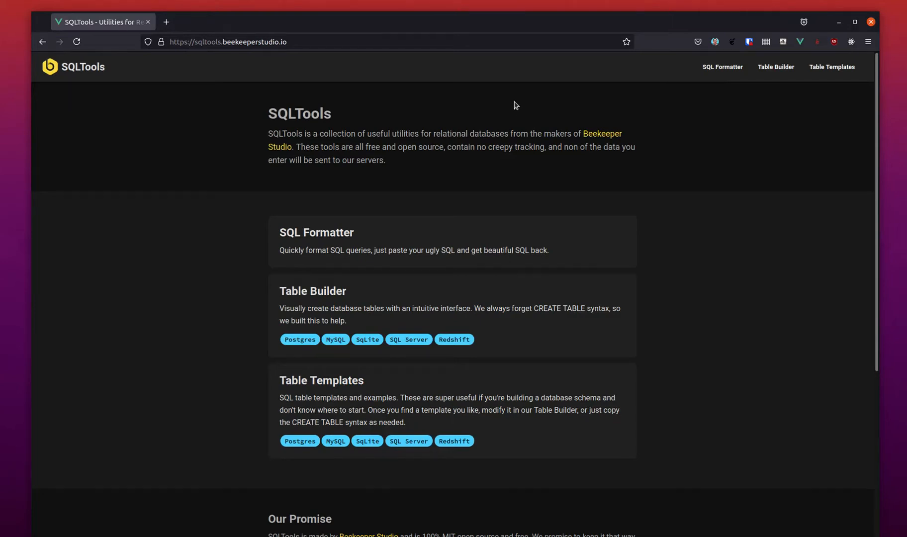
{"action": "mouse_move", "coordinate": [537, 112]}
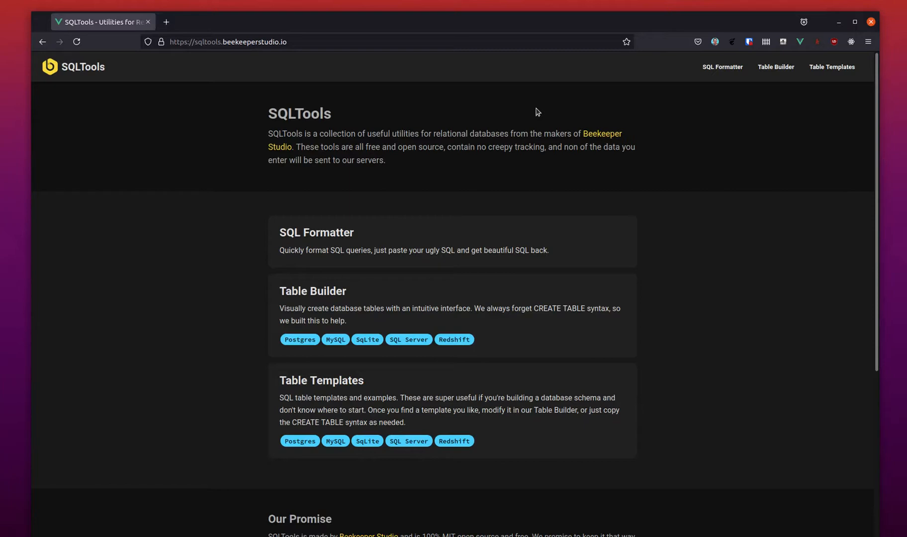
{"action": "mouse_move", "coordinate": [421, 121]}
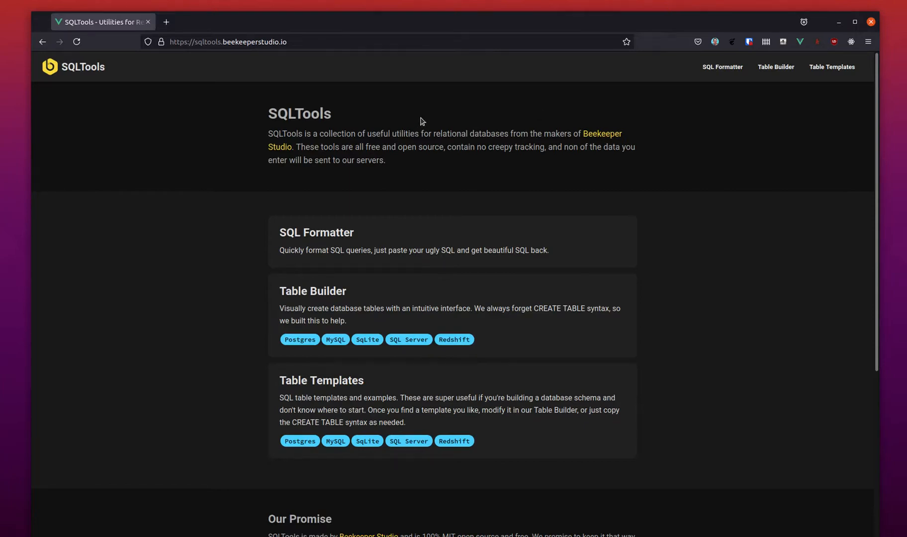
{"action": "mouse_move", "coordinate": [346, 134]}
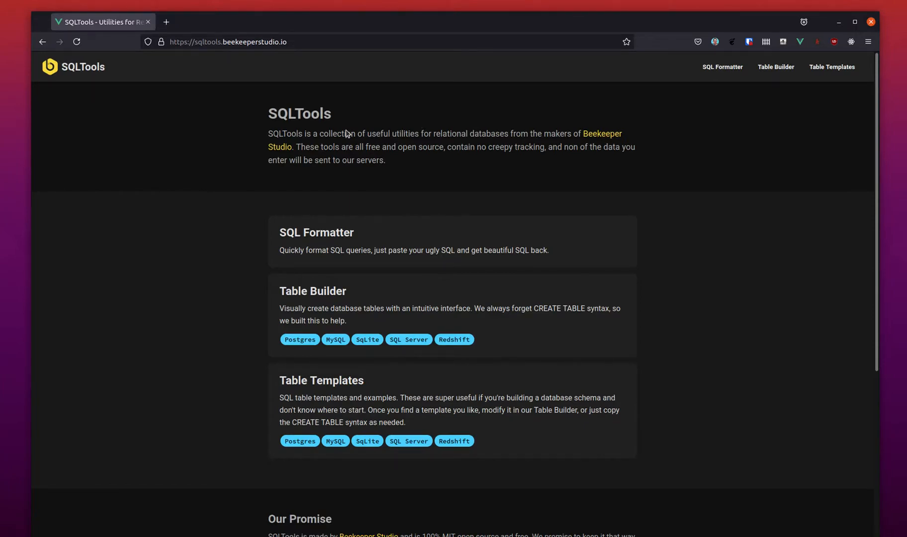
{"action": "mouse_move", "coordinate": [202, 80]}
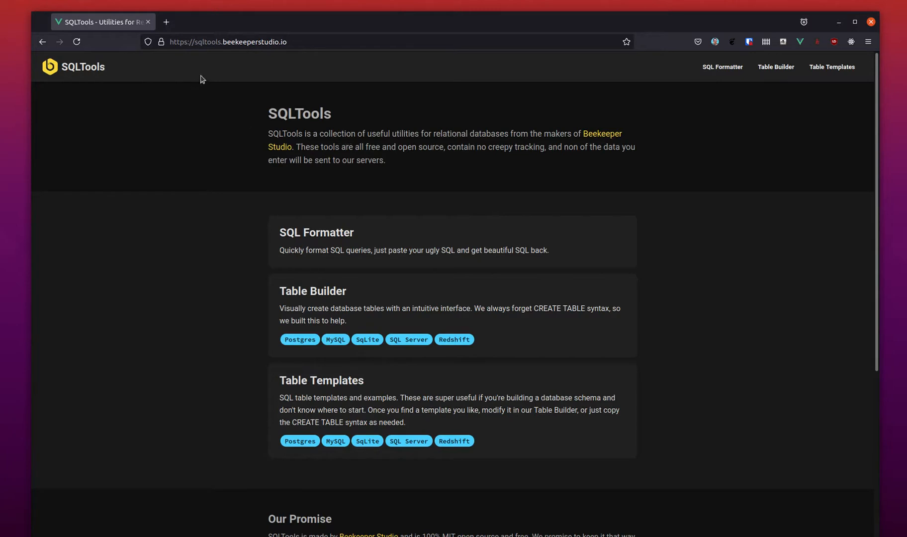
{"action": "mouse_move", "coordinate": [354, 106]}
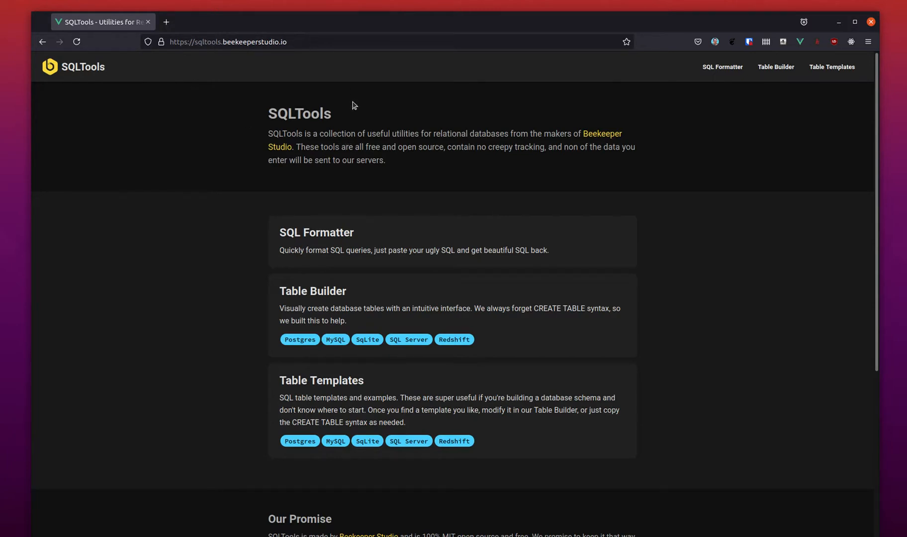
{"action": "mouse_move", "coordinate": [327, 361]}
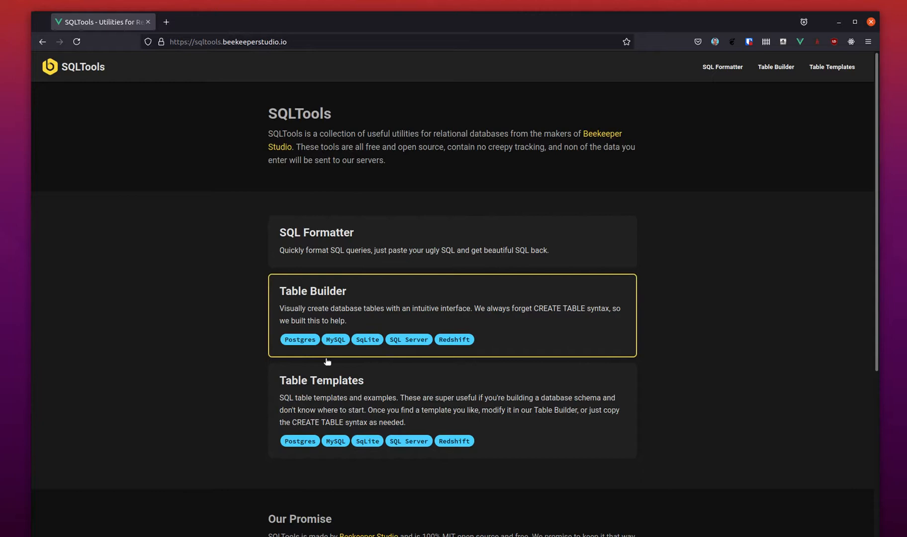
Step: Enter a short select query into the SQL Formatter's Paste SQL box to see it formatted
{"action": "scroll", "scroll_direction": "down", "scroll_amount": 3}
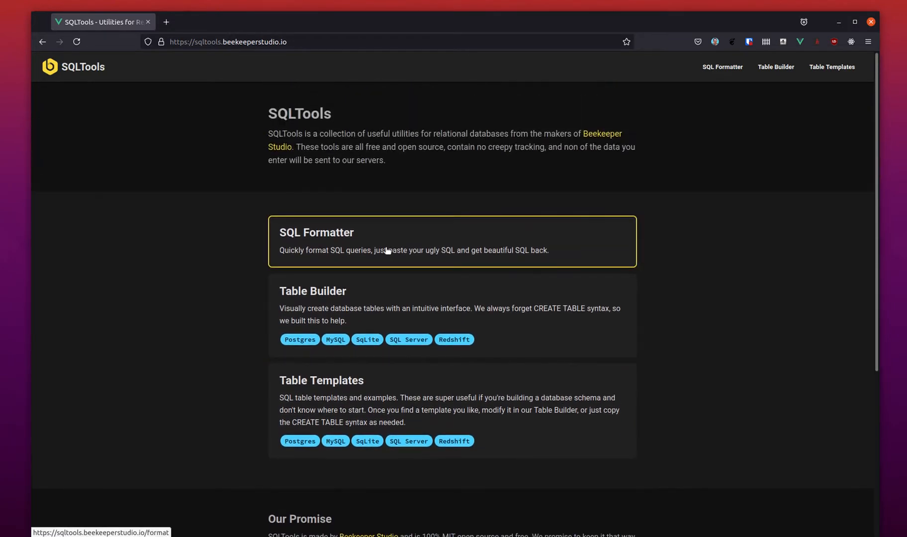
{"action": "left_click", "coordinate": [451, 242]}
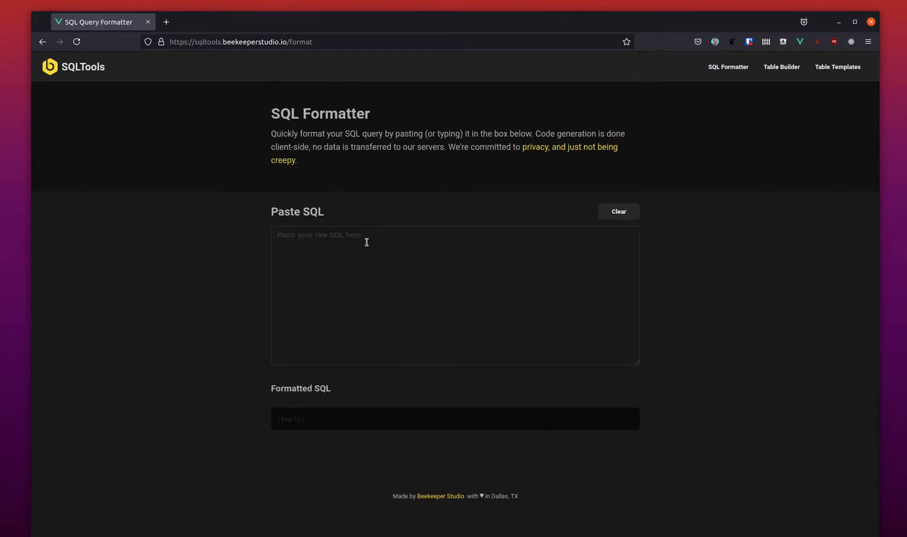
{"action": "type", "text": "select* from f"}
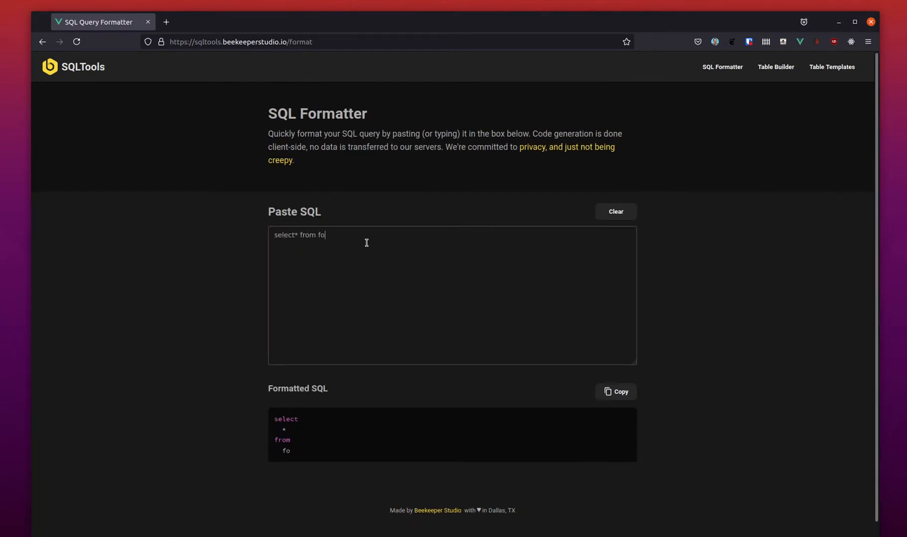
{"action": "type", "text": "o"}
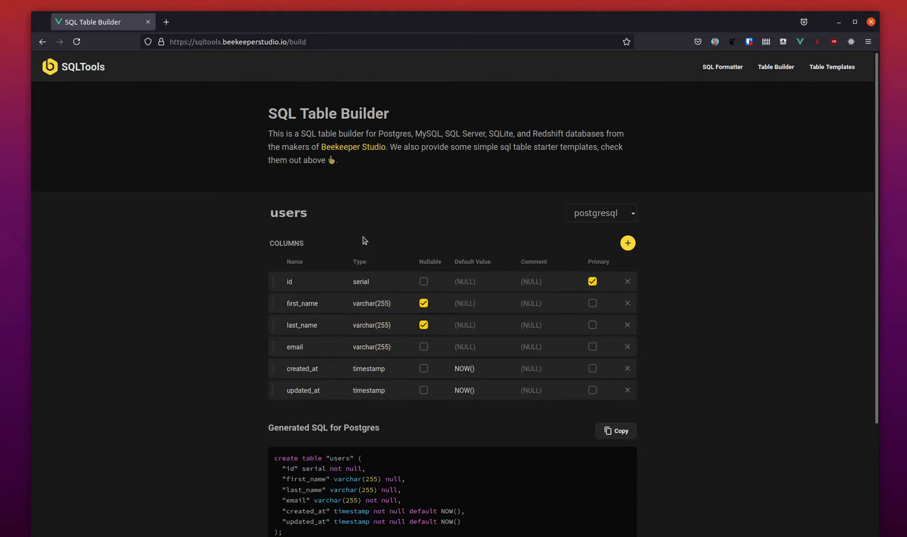
Step: Switch the Table Builder's users table dialect to sqlite so the generated SQL uses SQLite syntax
{"action": "scroll", "scroll_direction": "down", "scroll_amount": 3}
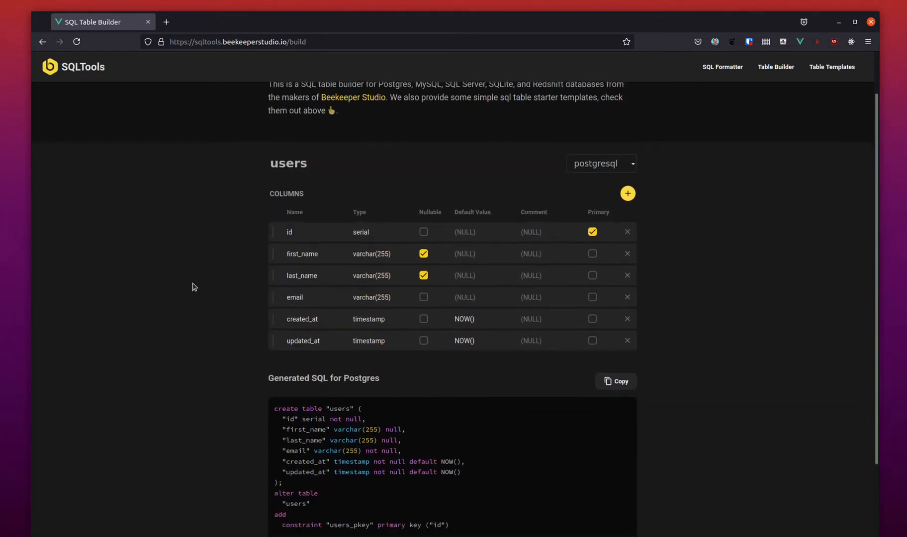
{"action": "scroll", "scroll_direction": "down", "scroll_amount": 3}
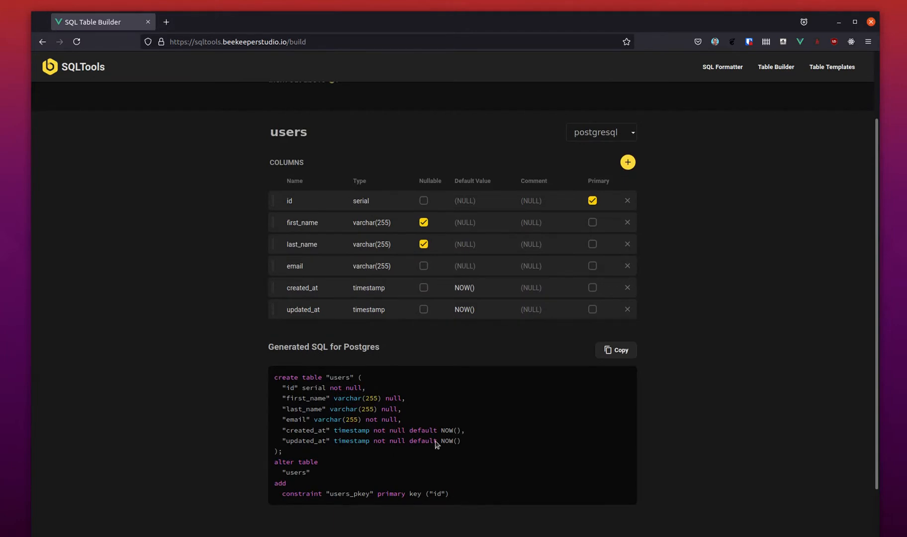
{"action": "left_click", "coordinate": [600, 132]}
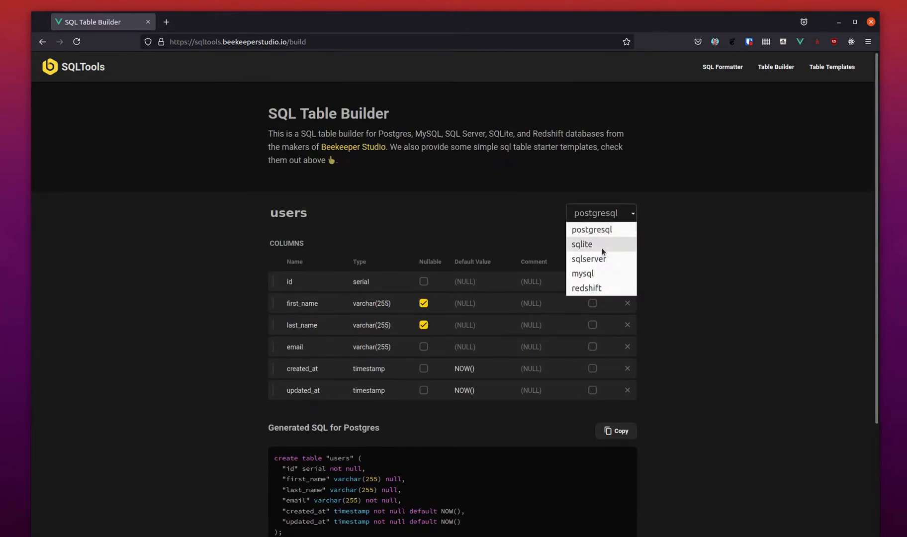
{"action": "left_click", "coordinate": [582, 244]}
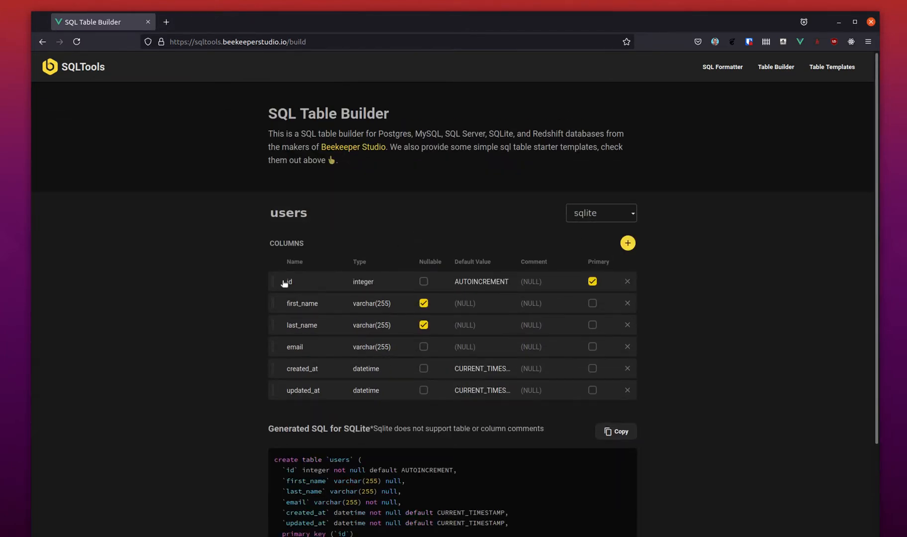
{"action": "scroll", "scroll_direction": "down", "scroll_amount": 3}
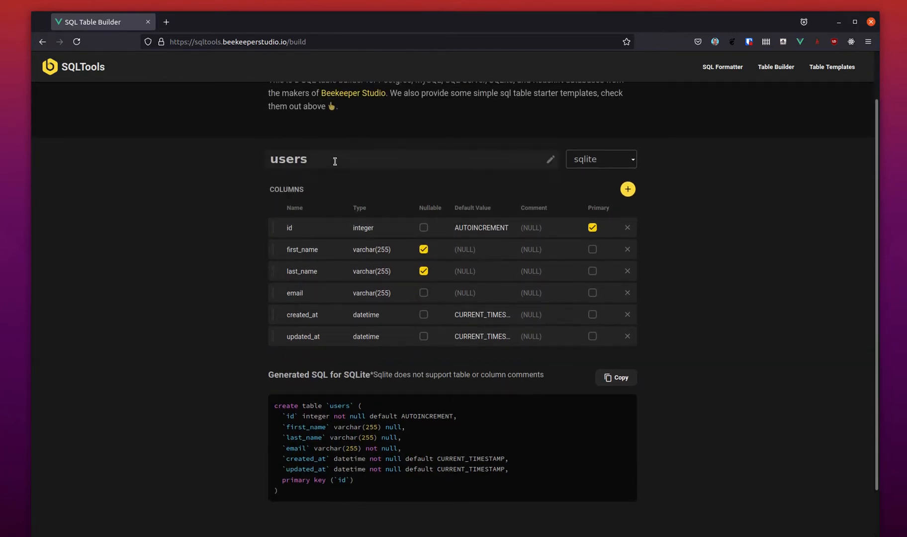
Step: Name the table people, move email up as the second column, and make last_name not nullable
{"action": "type", "text": "people"}
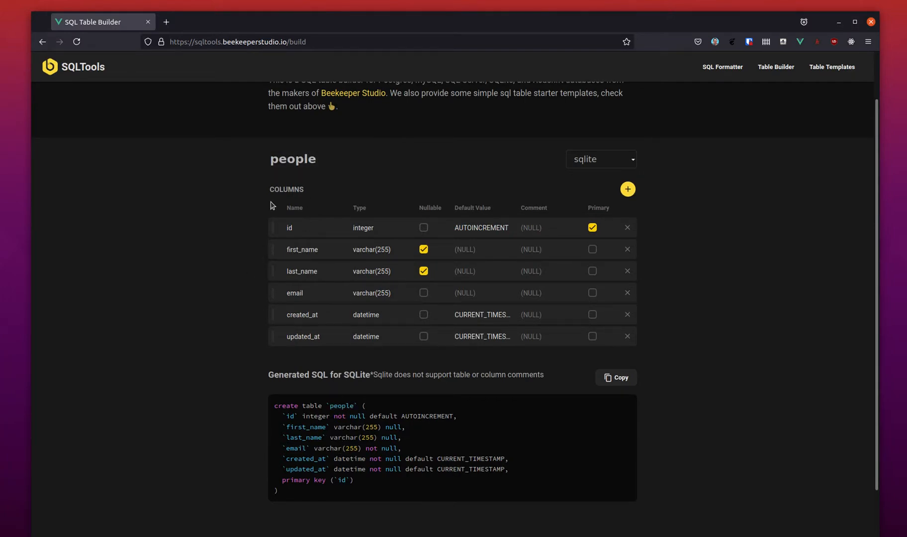
{"action": "left_click_drag", "start_coordinate": [274, 250], "coordinate": [273, 274]}
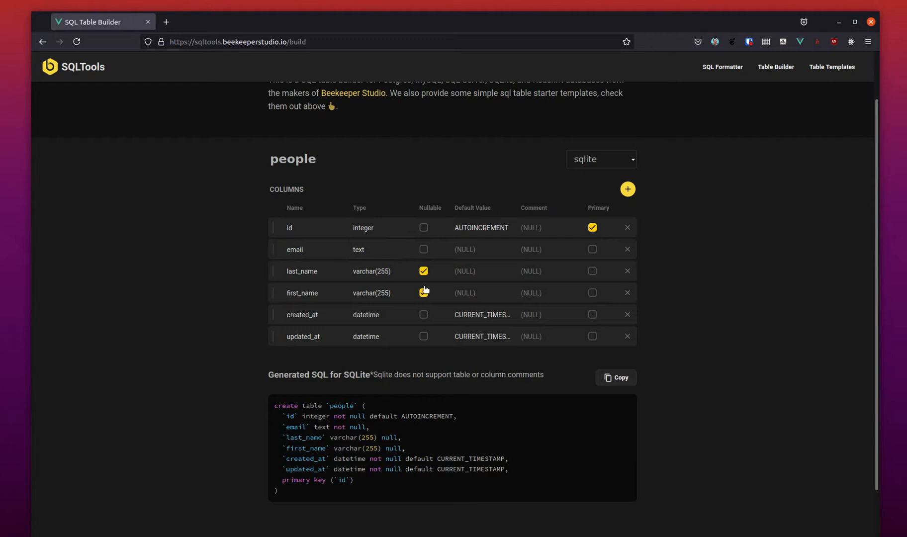
{"action": "left_click", "coordinate": [423, 292]}
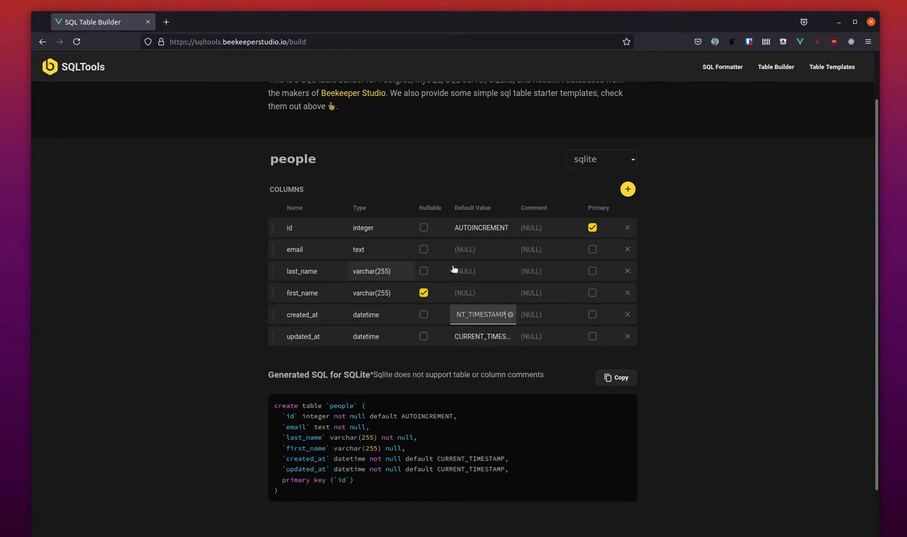
{"action": "left_click", "coordinate": [482, 249]}
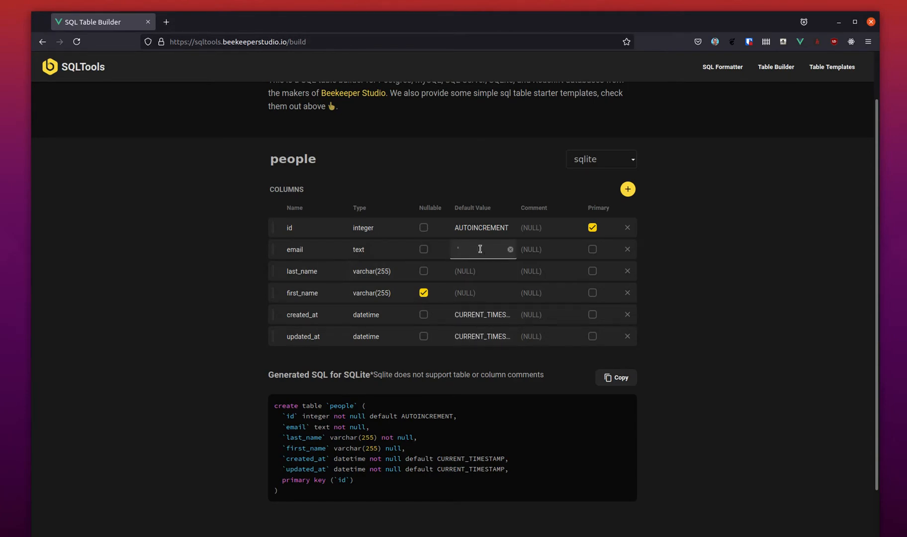
{"action": "type", "text": "matthew@exam..."}
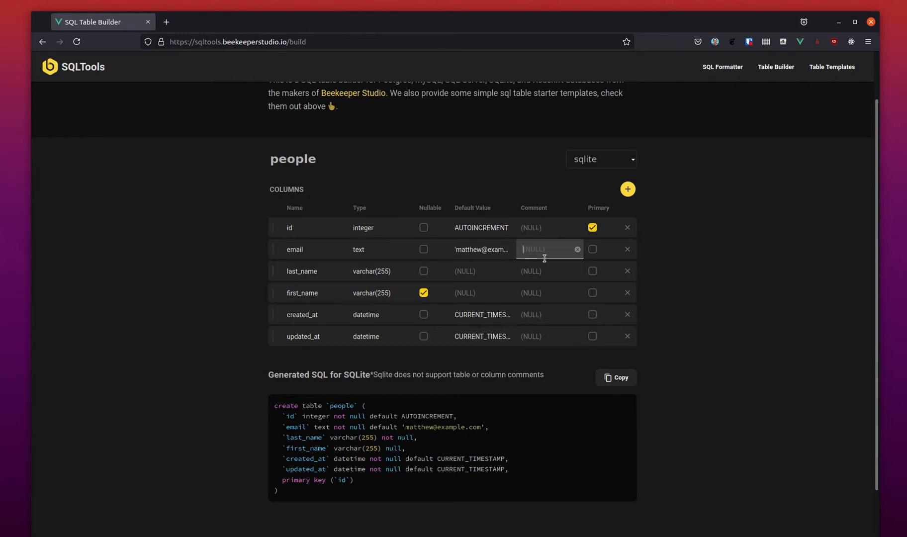
{"action": "left_click", "coordinate": [593, 249]}
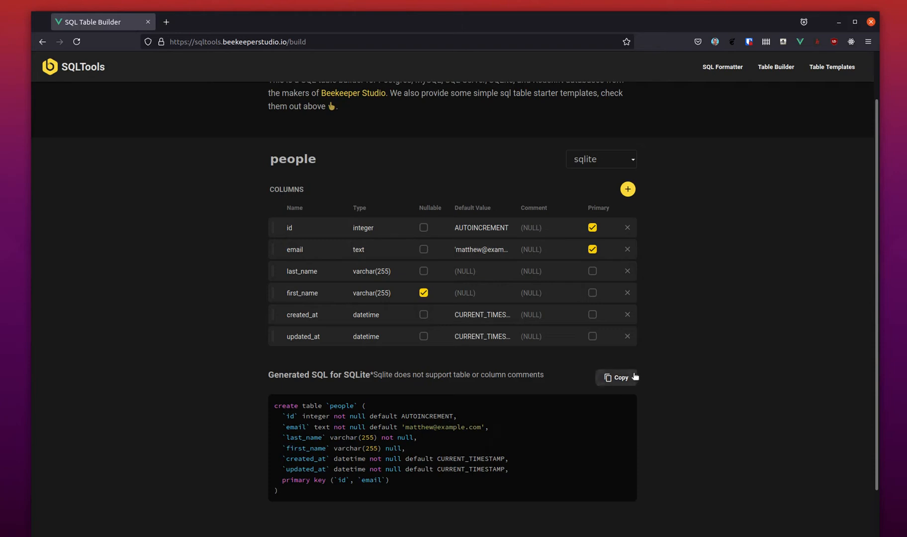
{"action": "left_click", "coordinate": [616, 377]}
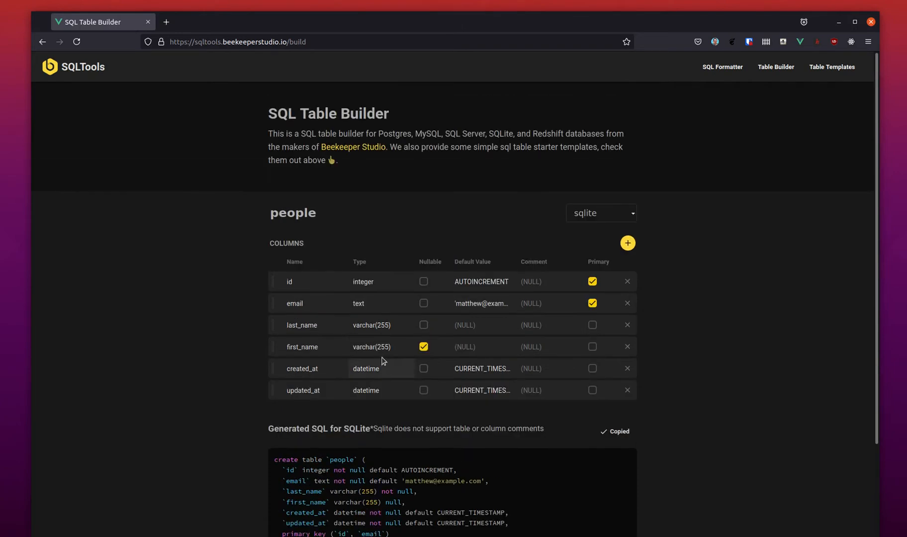
Step: Paste the people CREATE TABLE into the SQL Formatter, then head to Table Templates
{"action": "left_click", "coordinate": [722, 66]}
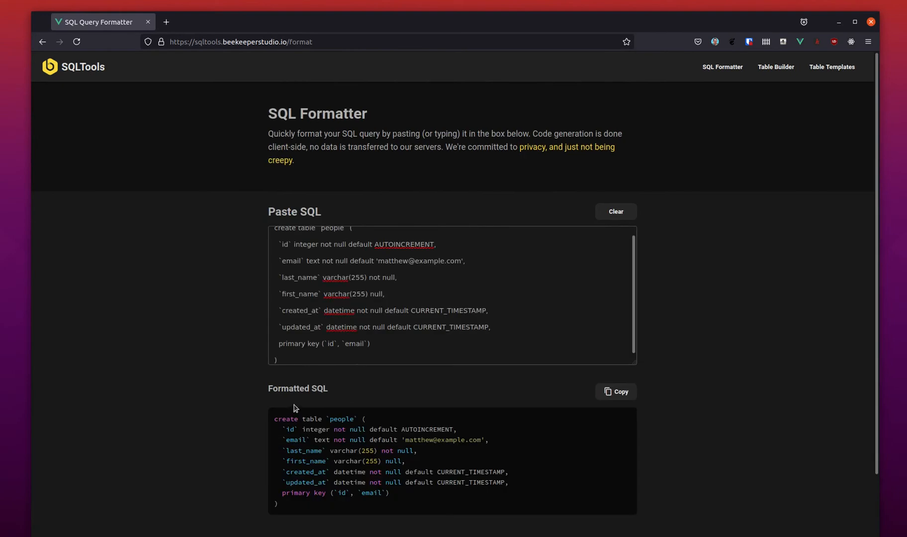
{"action": "mouse_move", "coordinate": [720, 172]}
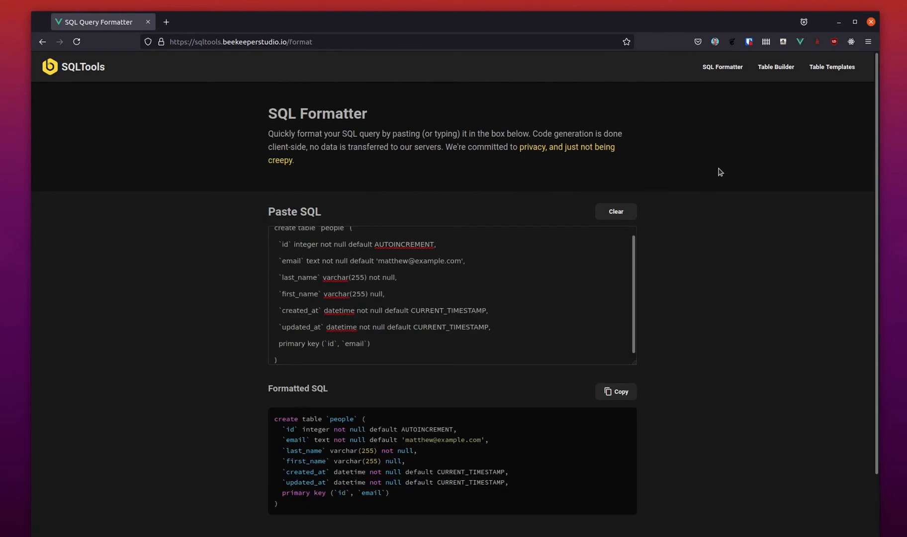
{"action": "left_click", "coordinate": [832, 67]}
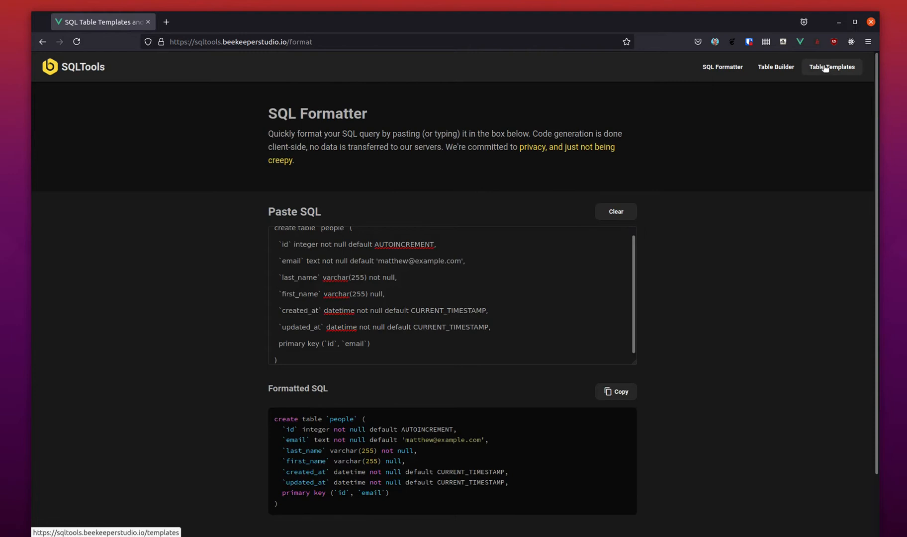
Step: Load the Users template into the Table Builder as a six-column users table with generated SQL
{"action": "left_click", "coordinate": [831, 67]}
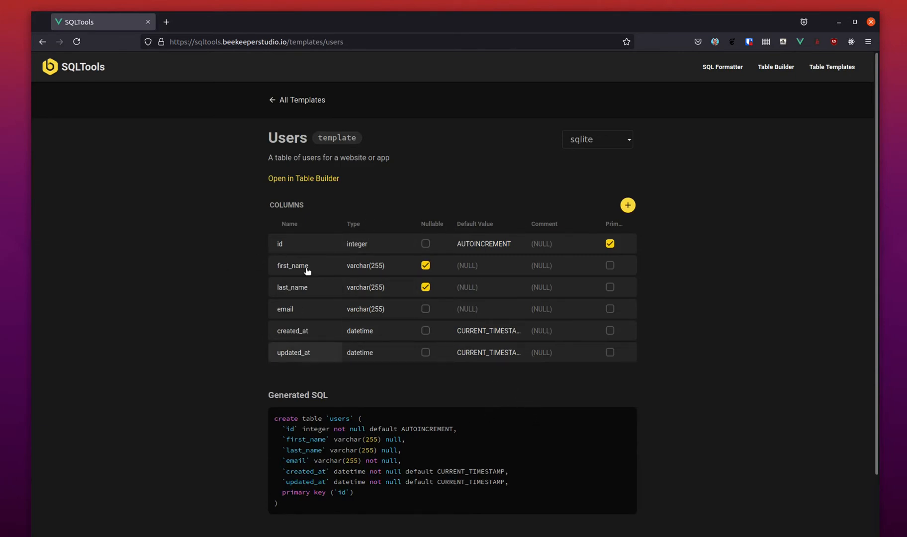
{"action": "left_click", "coordinate": [303, 178]}
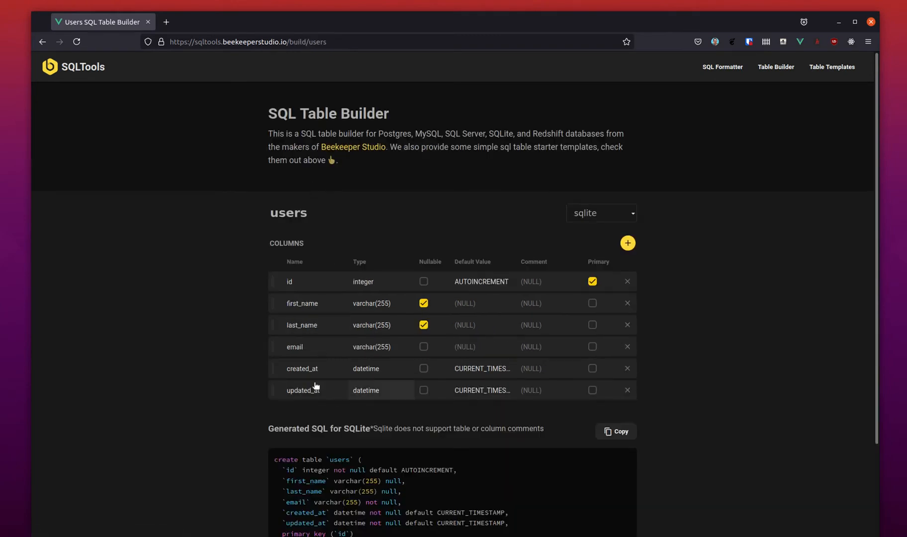
{"action": "scroll", "scroll_direction": "down", "scroll_amount": 3}
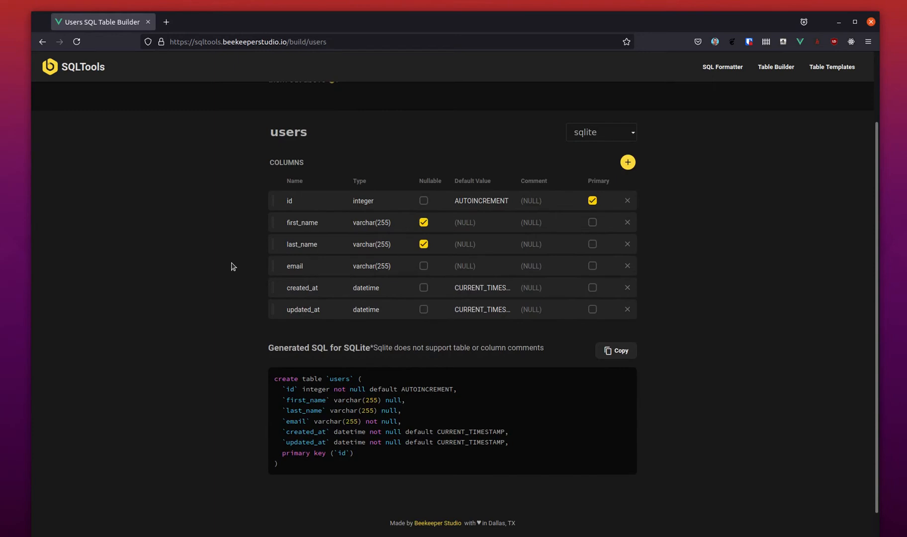
{"action": "scroll", "scroll_direction": "up", "scroll_amount": 3}
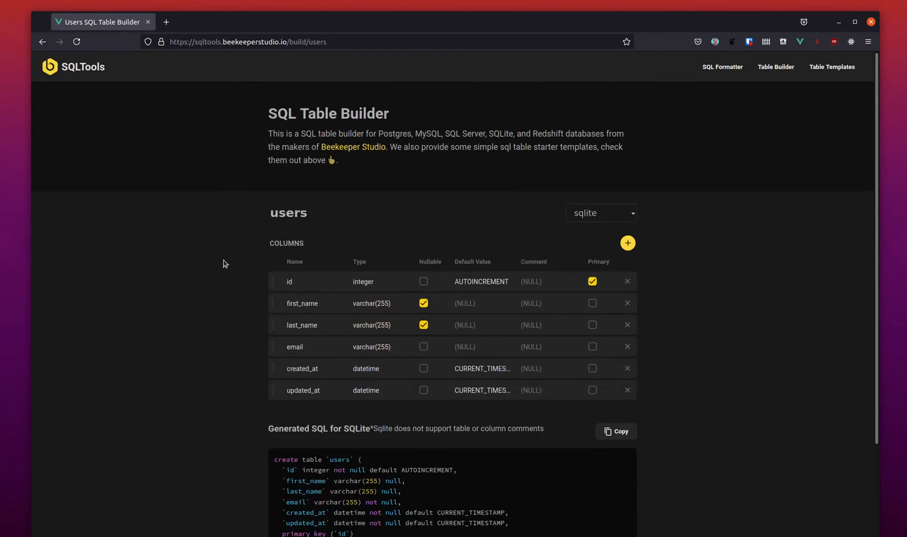
{"action": "mouse_move", "coordinate": [243, 250]}
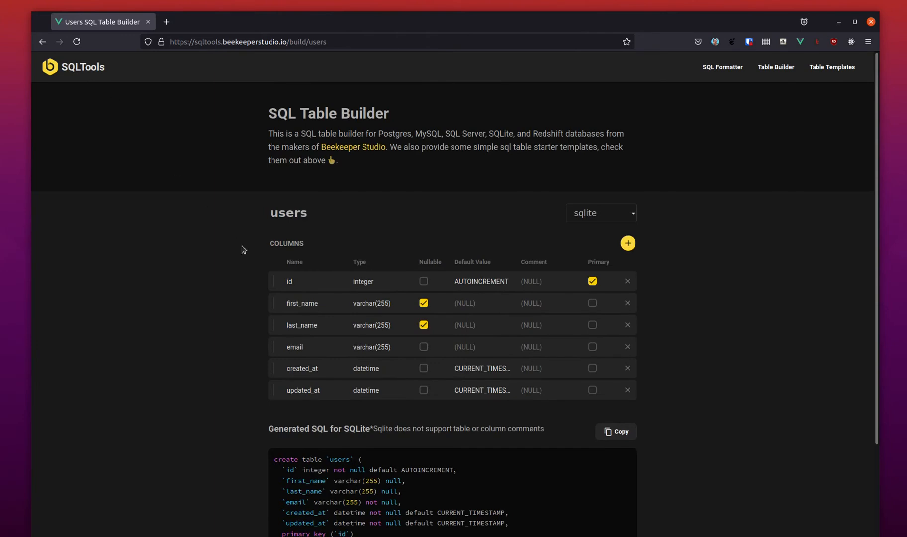
{"action": "scroll", "scroll_direction": "down", "scroll_amount": 3}
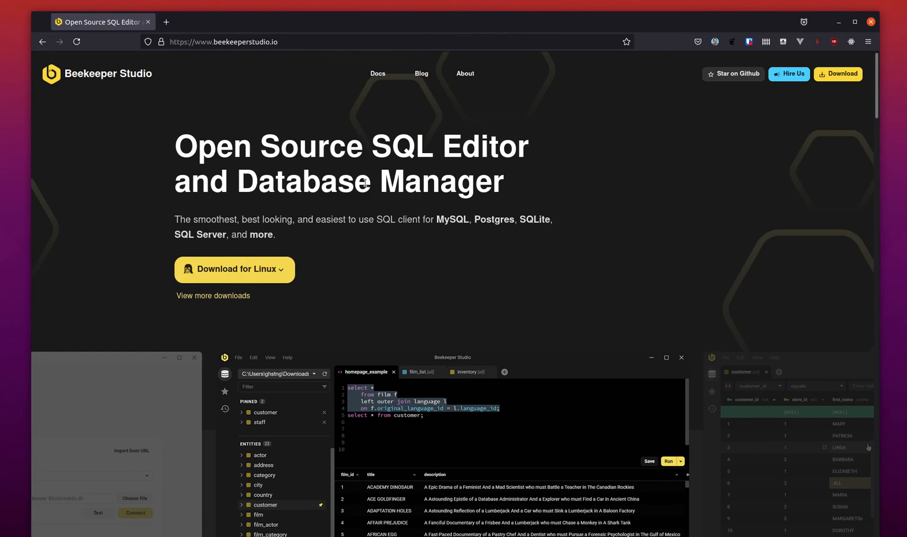
Step: Scroll down the Beekeeper Studio home page to look around
{"action": "scroll", "scroll_direction": "down", "scroll_amount": 3}
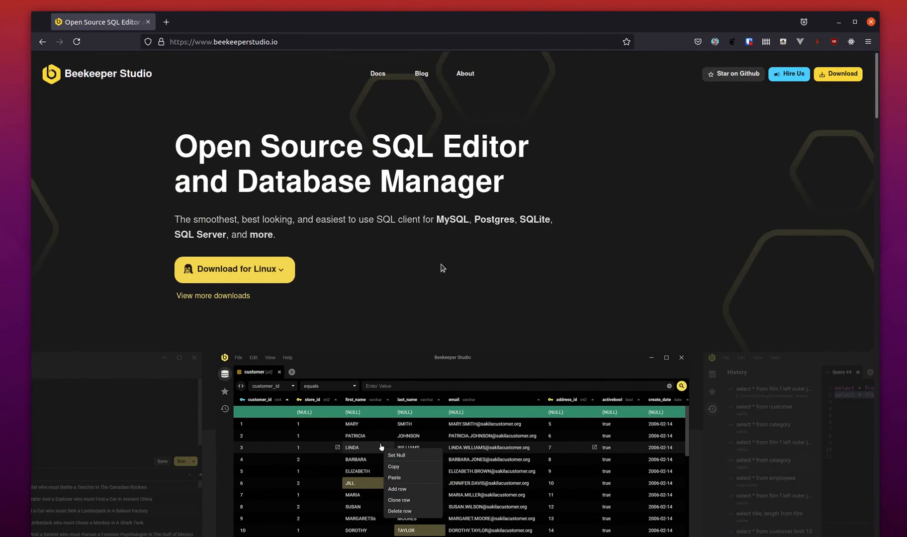
{"action": "mouse_move", "coordinate": [437, 253]}
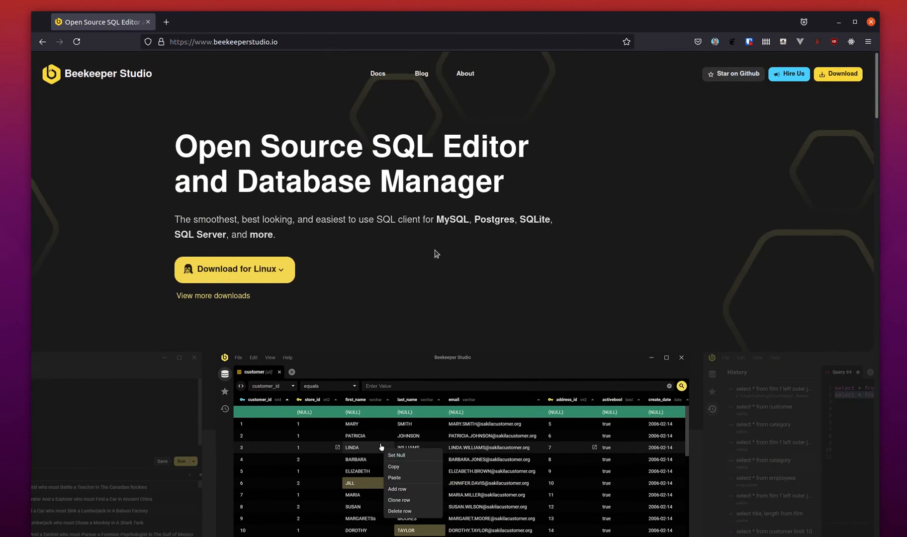
{"action": "mouse_move", "coordinate": [42, 41]}
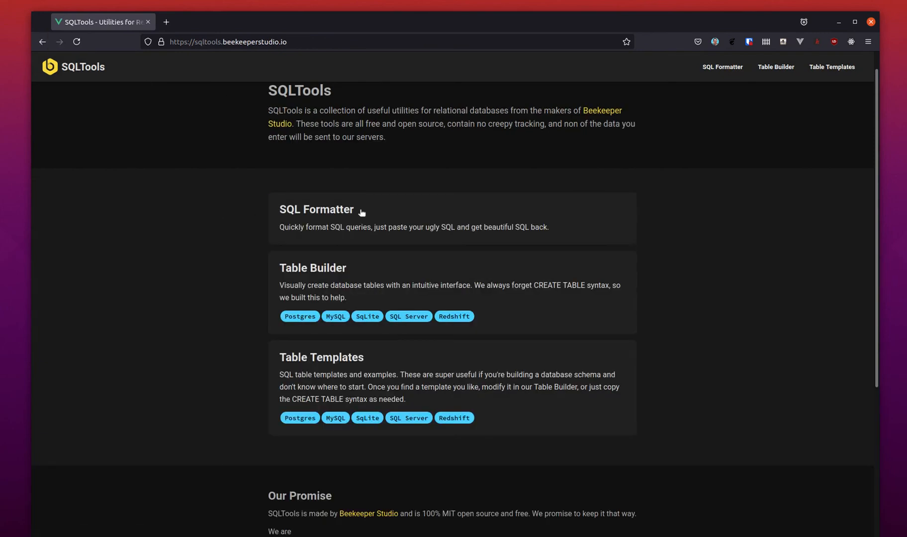
Step: Scroll back to the top of the SQLTools home page
{"action": "scroll", "scroll_direction": "up", "scroll_amount": 3}
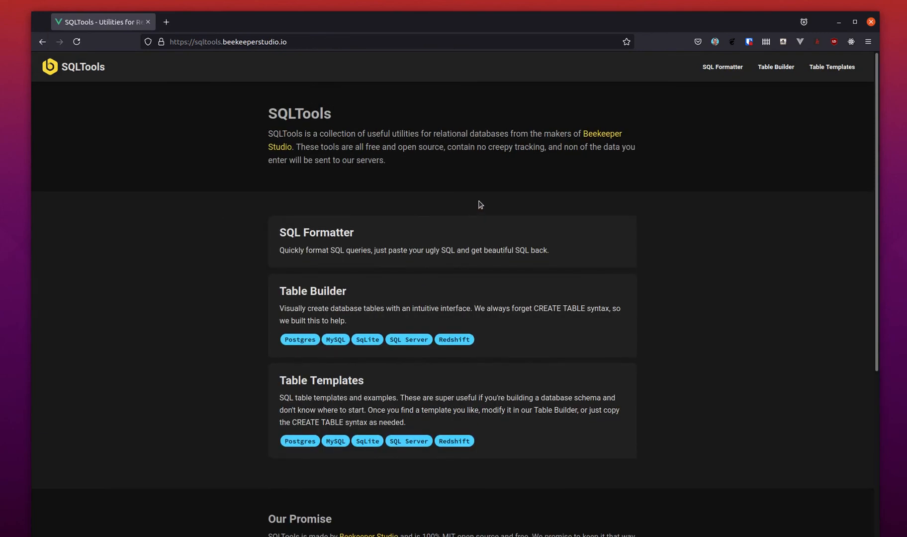
{"action": "mouse_move", "coordinate": [631, 86]}
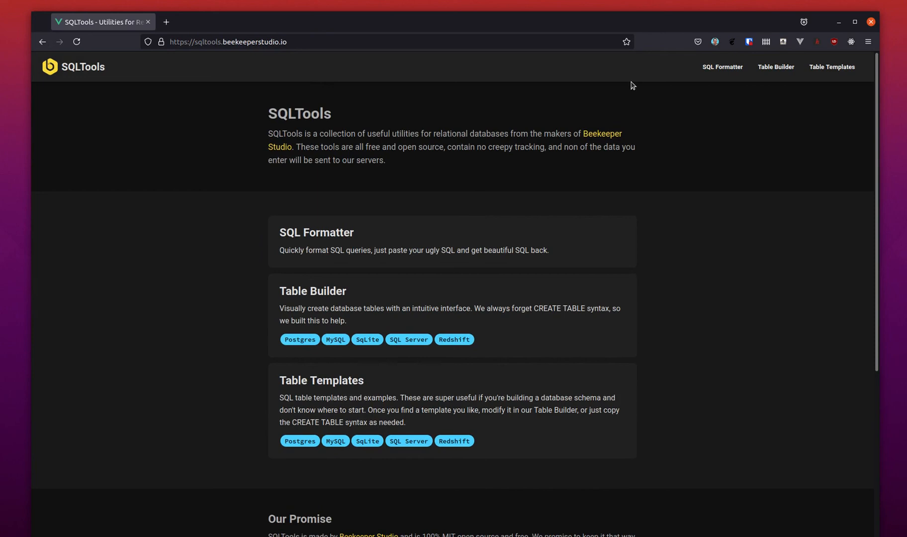
{"action": "mouse_move", "coordinate": [670, 29]}
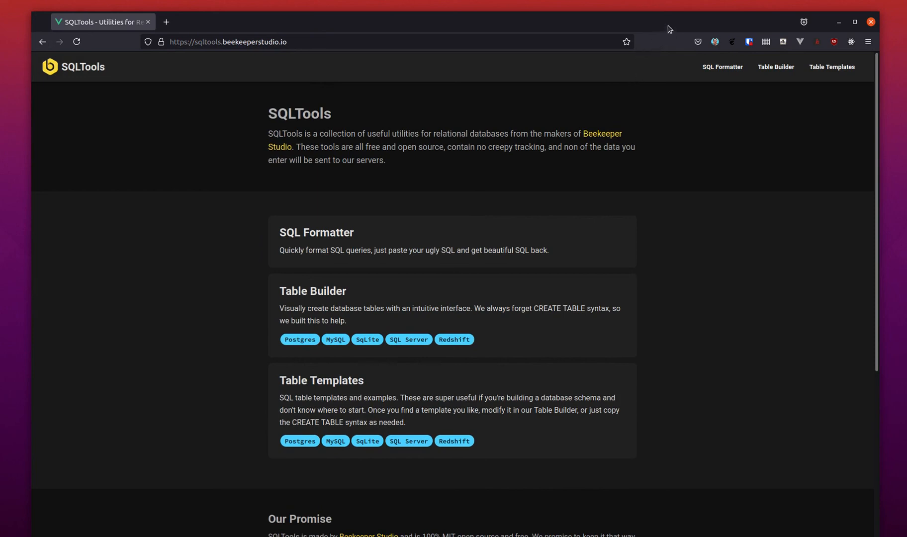